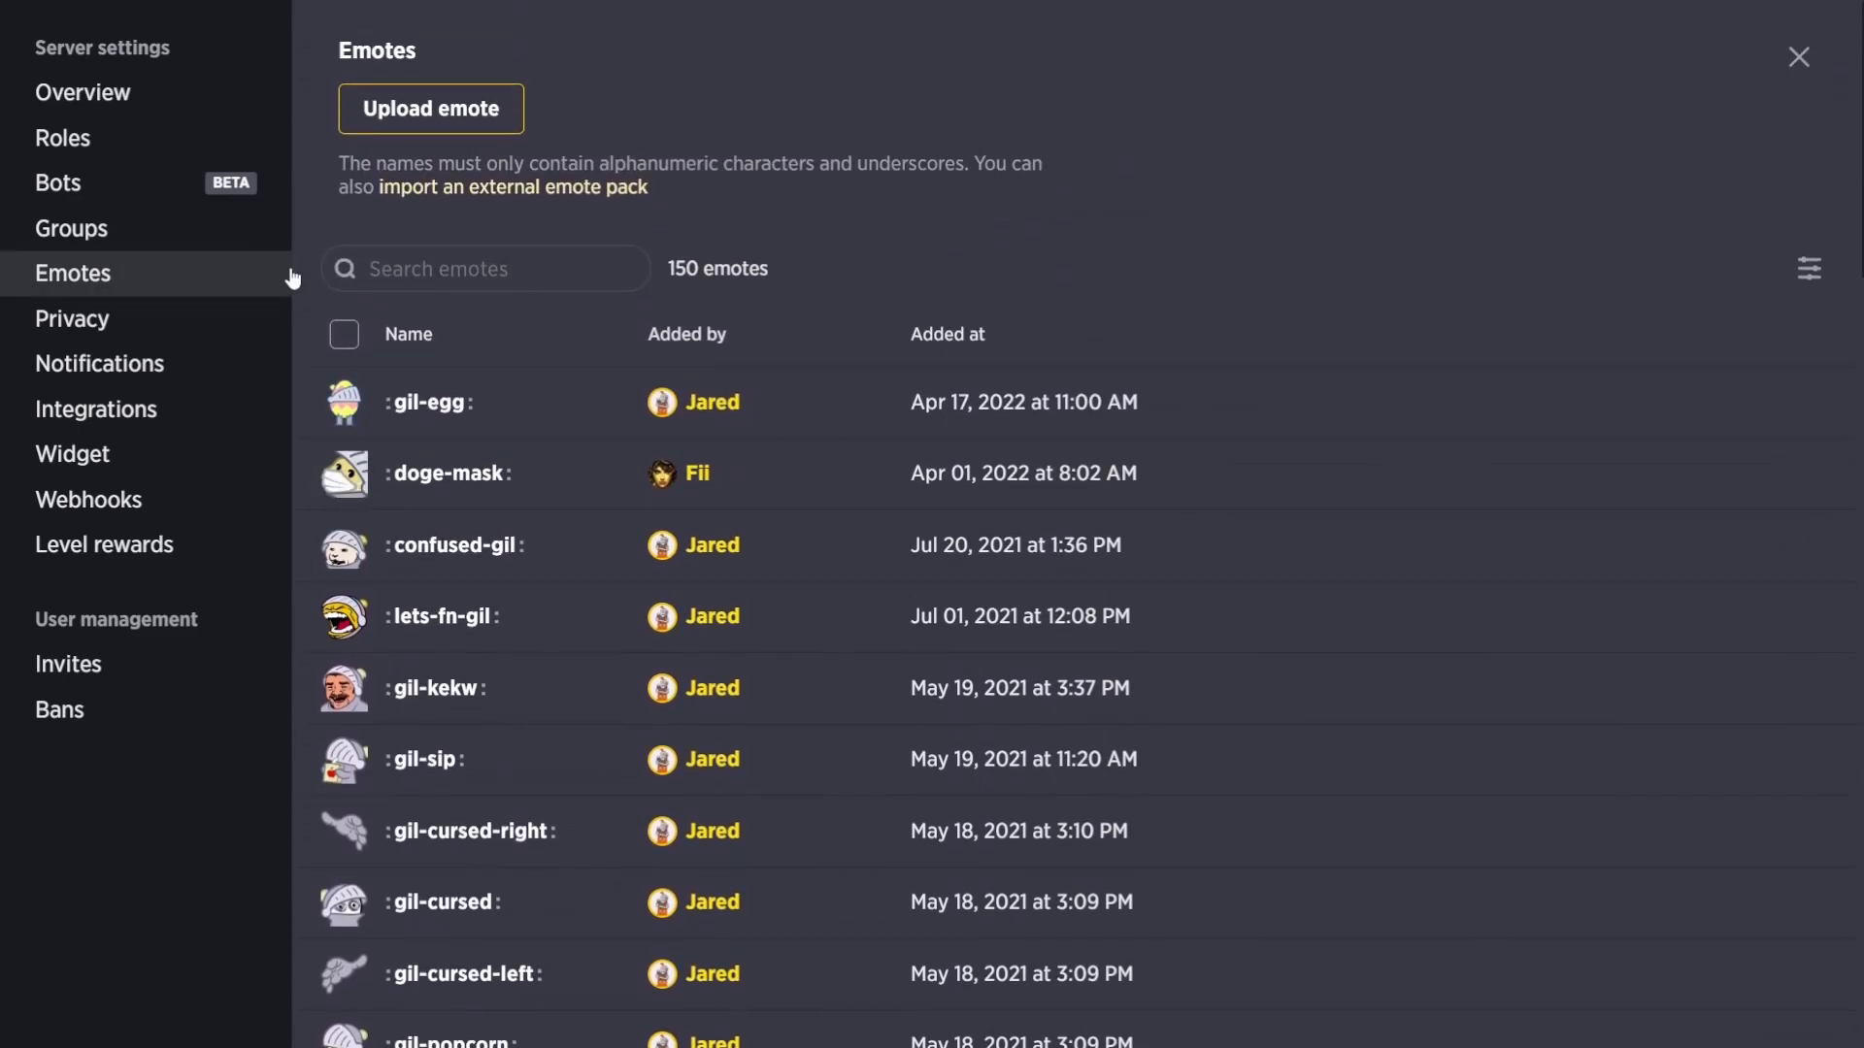
{"action": "mouse_move", "coordinate": [474, 115]}
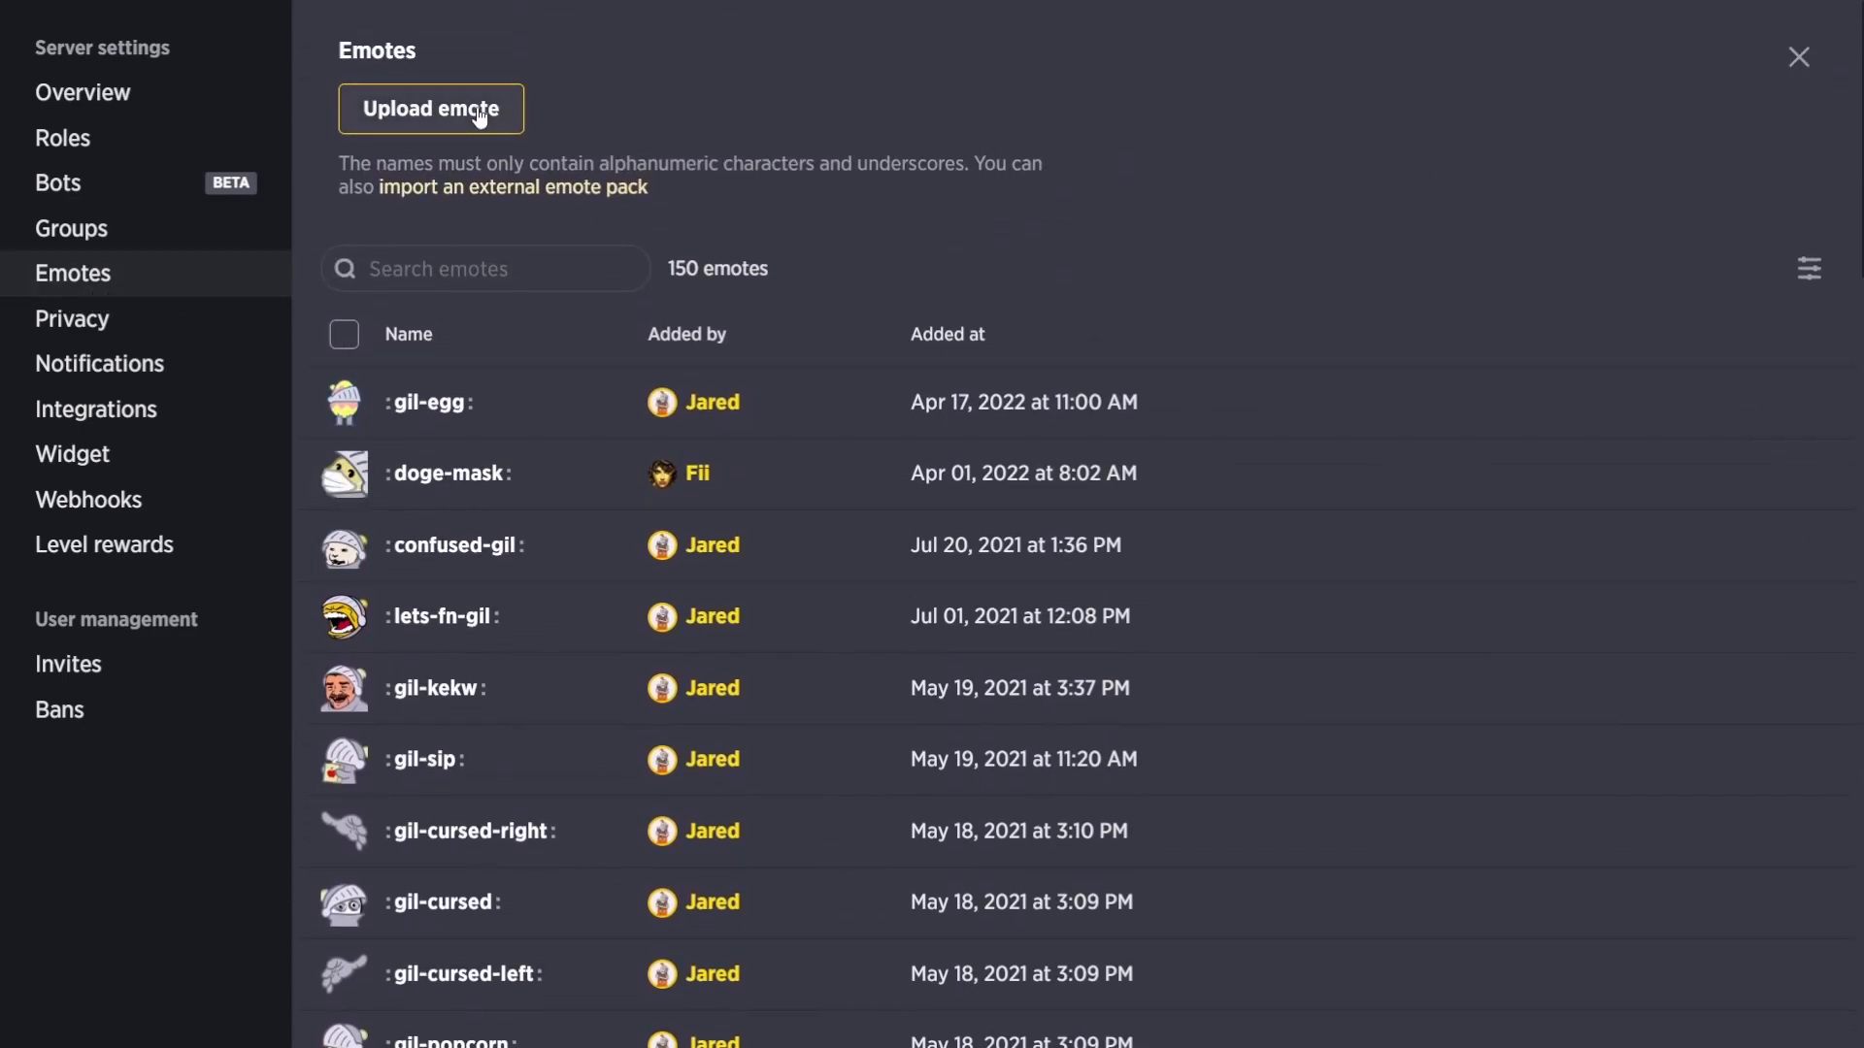
Upload the custom emote, then begin a General Chat message with ':exclaim_gil' to suggest it
{"action": "left_click", "coordinate": [431, 109]}
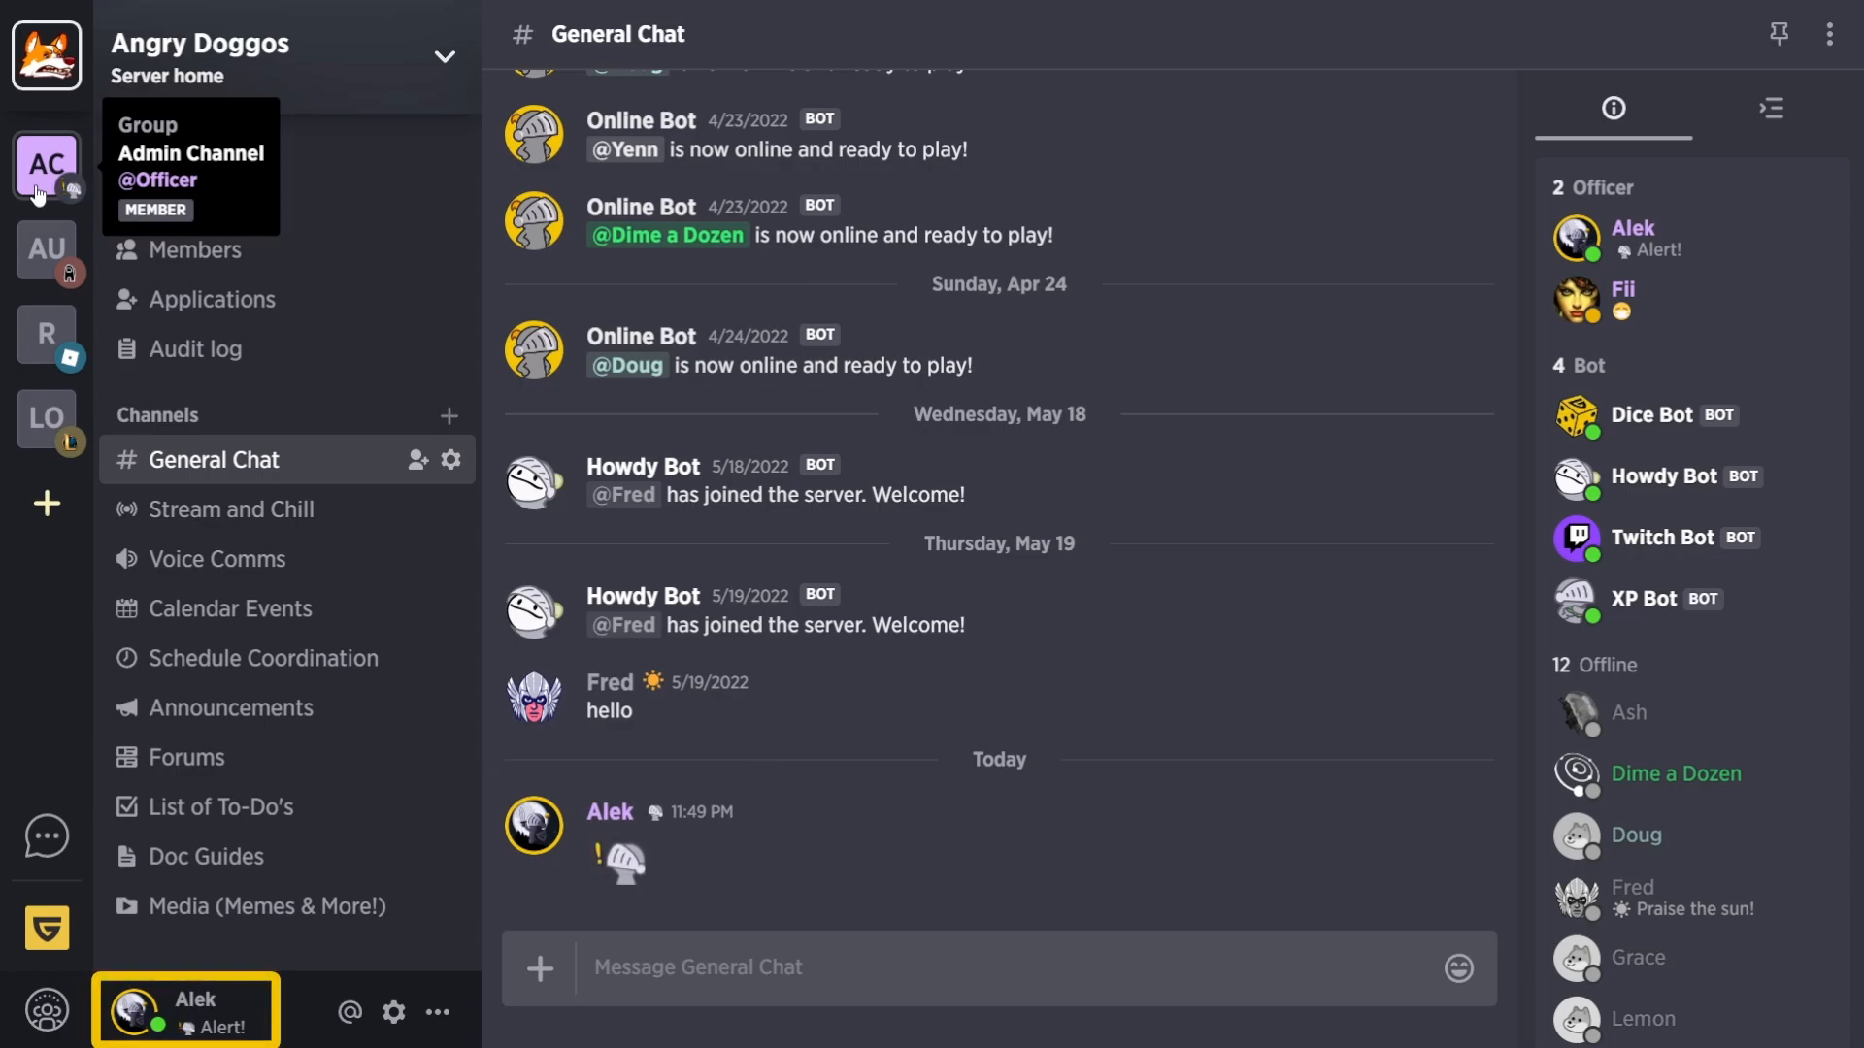
{"action": "left_click", "coordinate": [914, 985]}
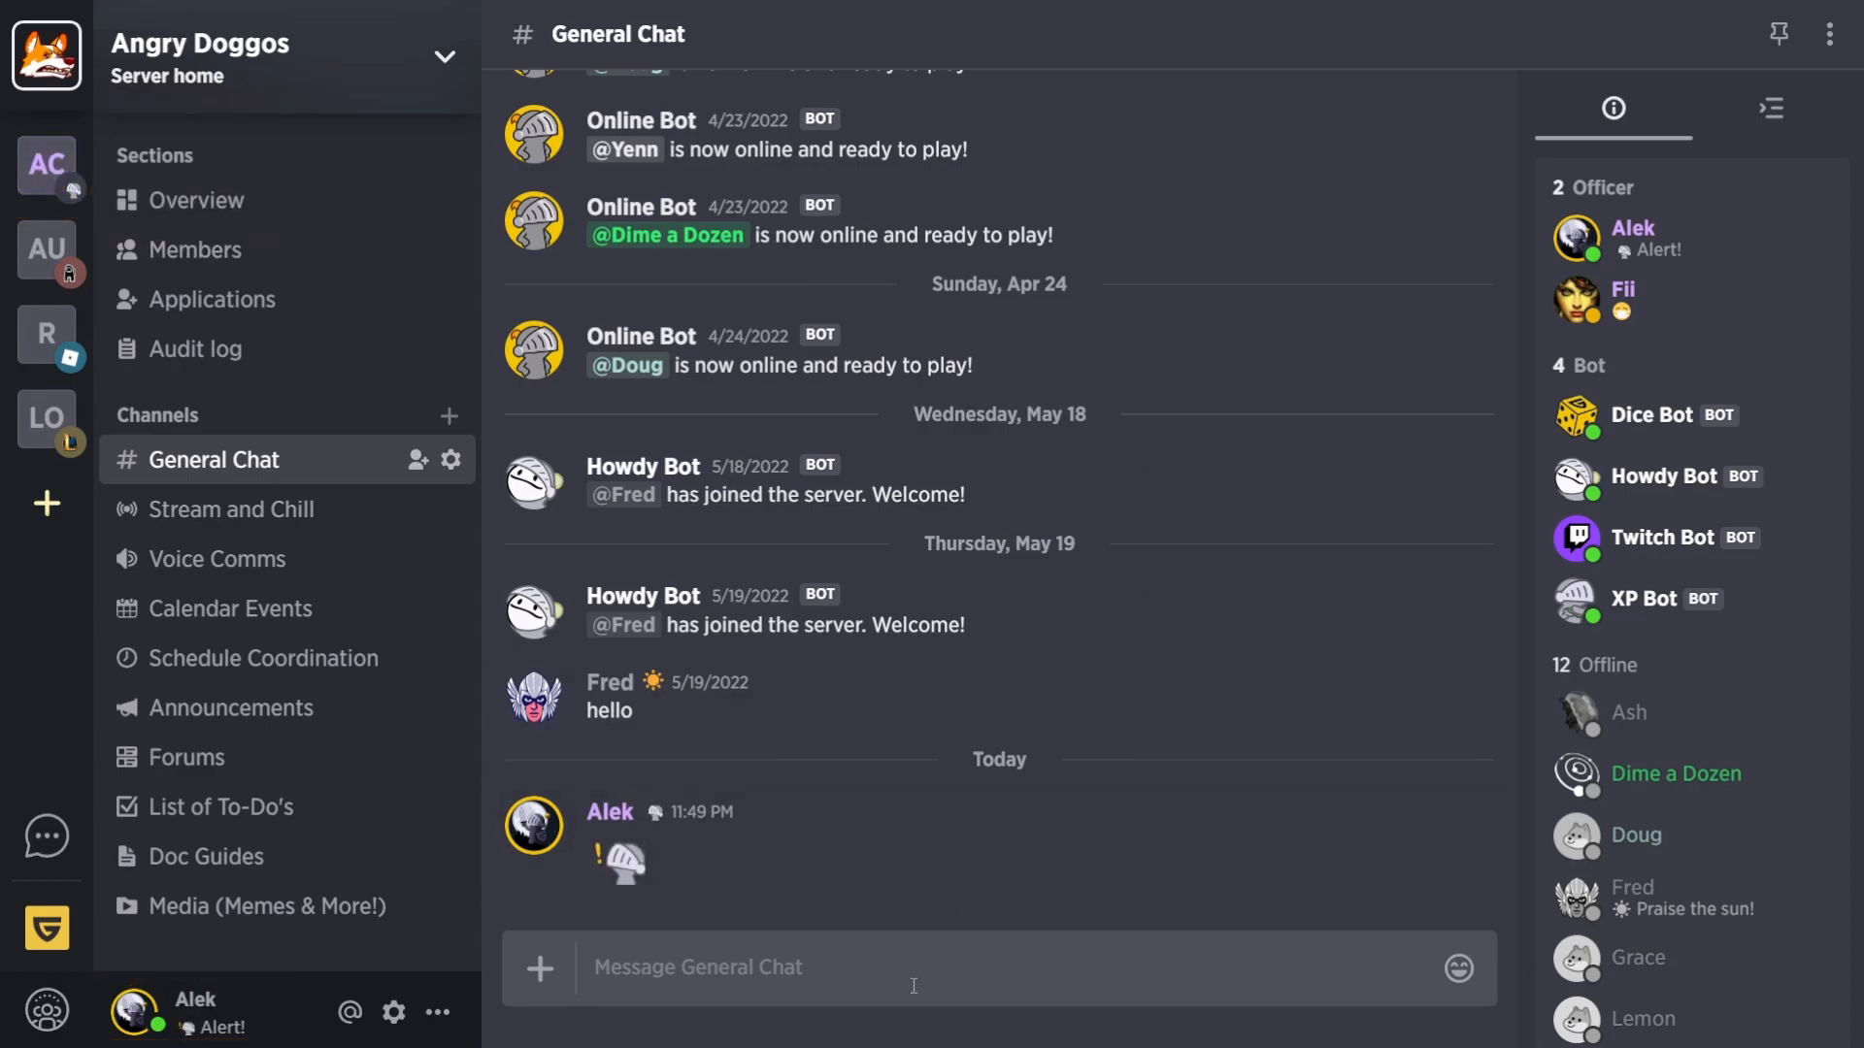
{"action": "type", "text": ":exclaim_gil"}
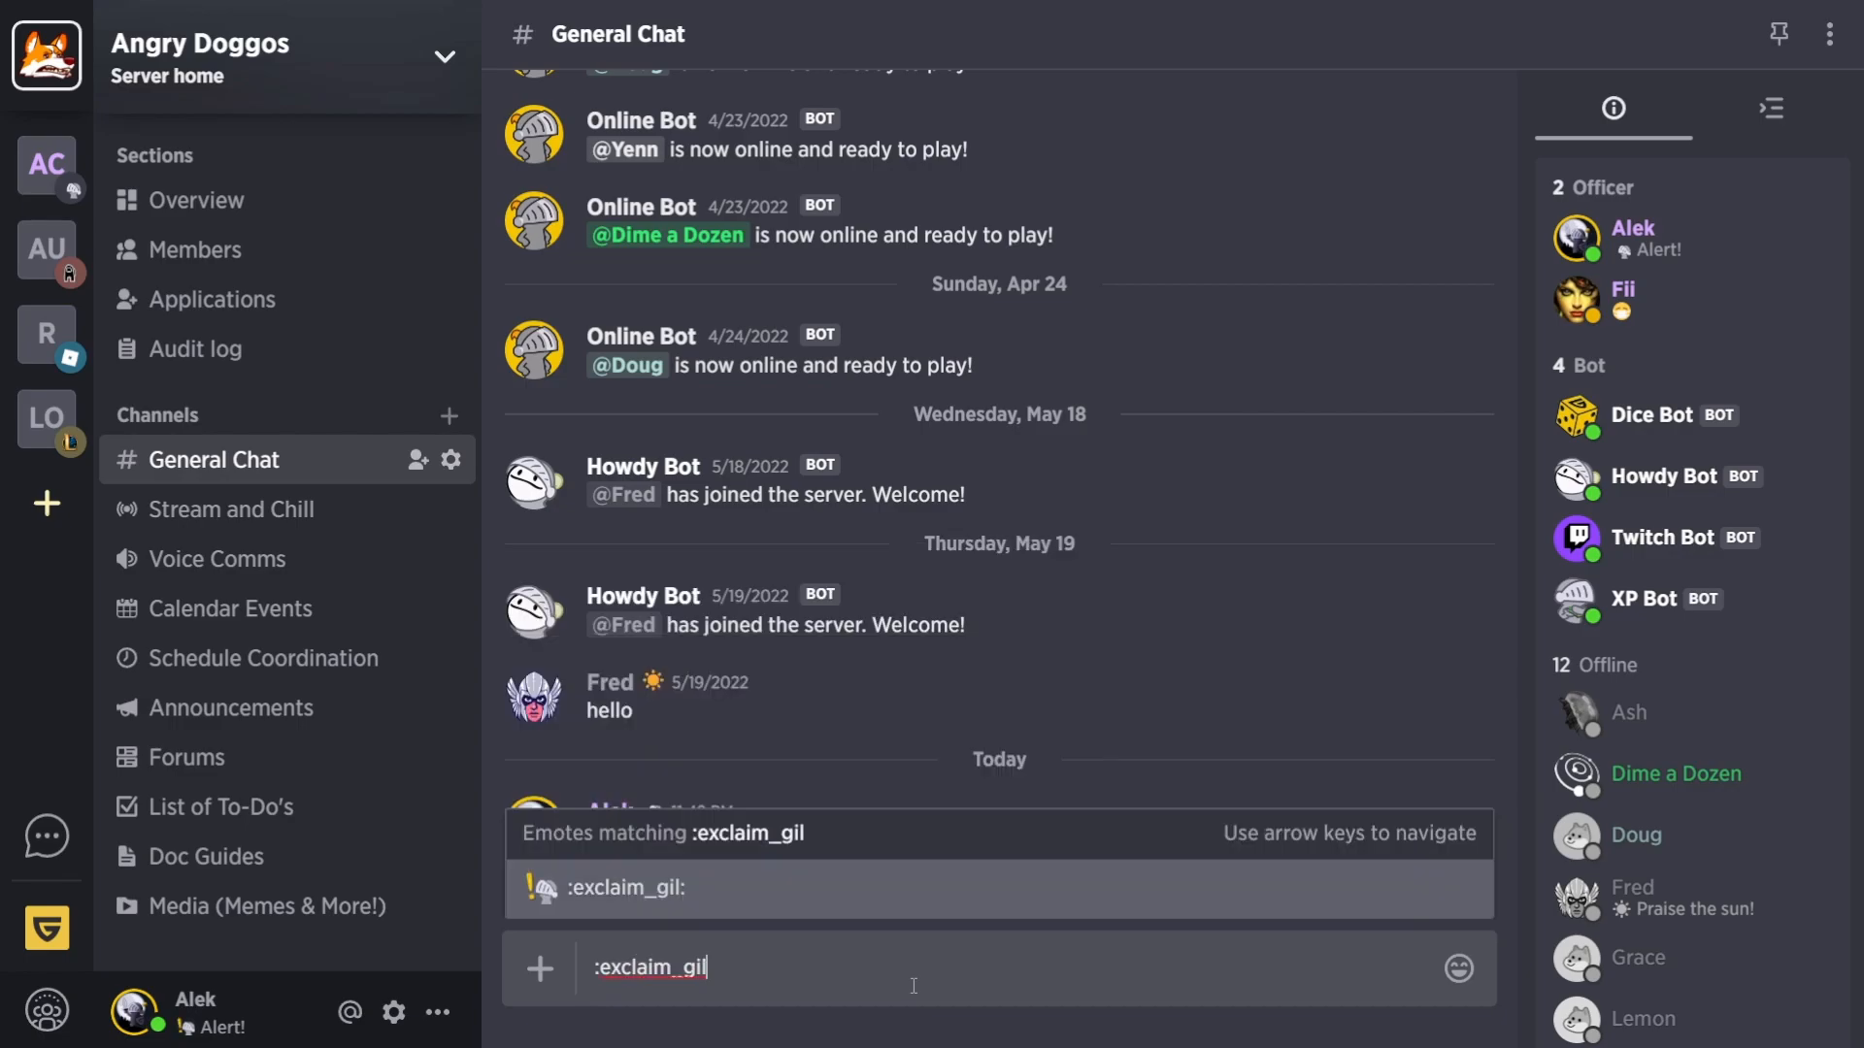